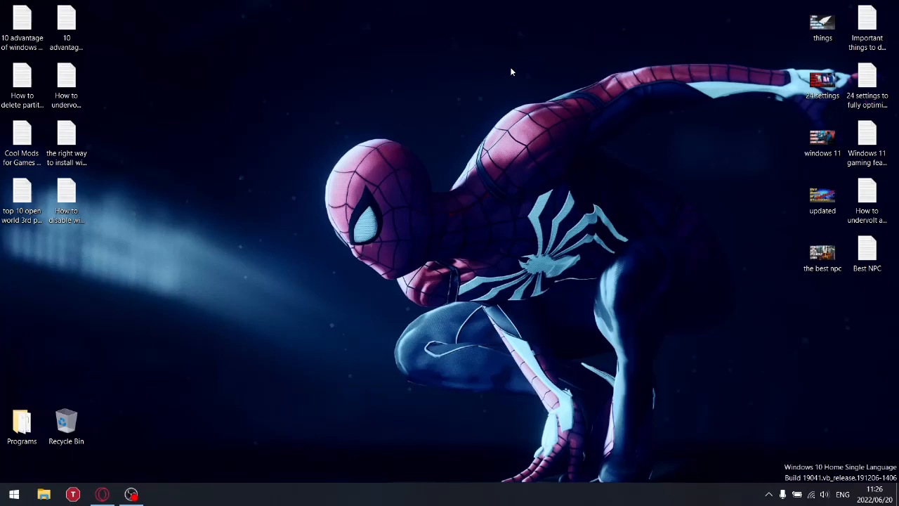
mouse_move(508, 152)
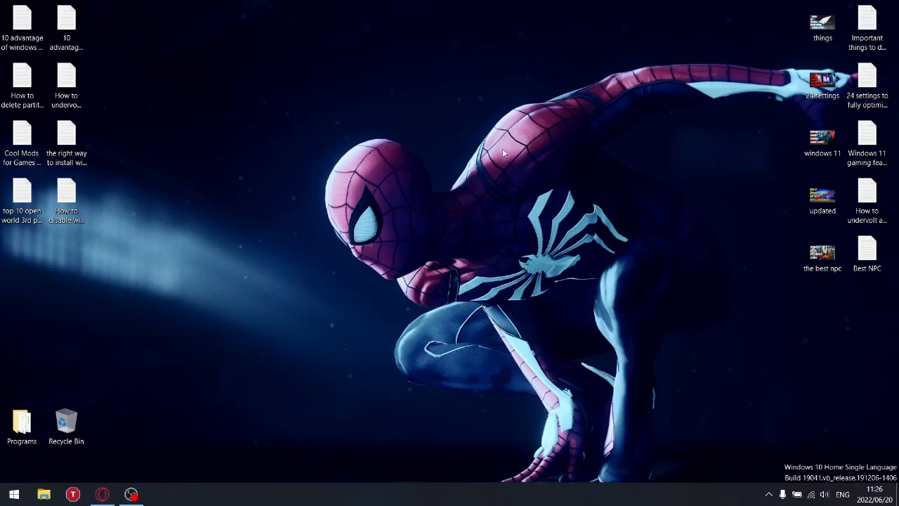
mouse_move(452, 219)
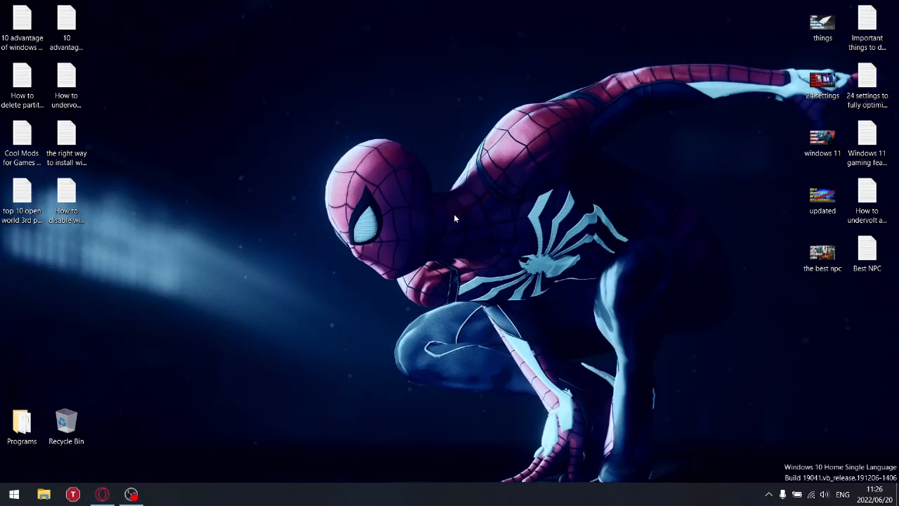
mouse_move(351, 182)
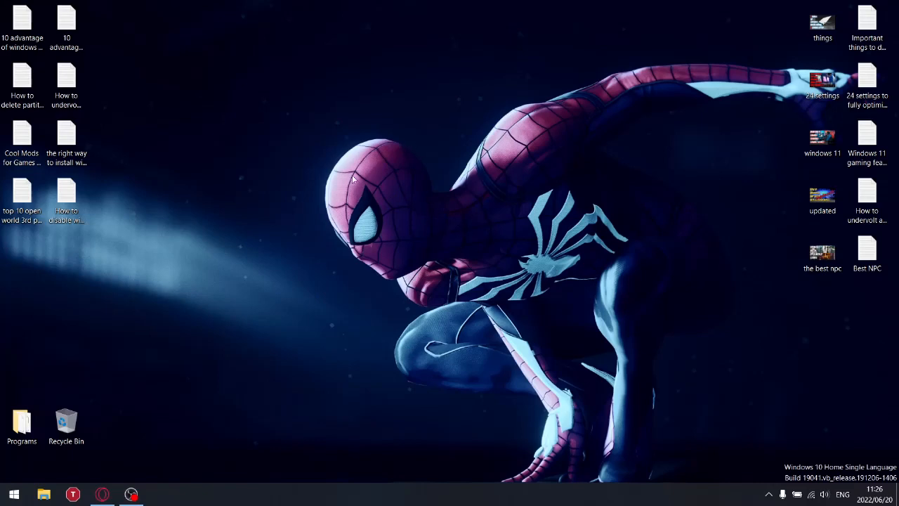
mouse_move(406, 284)
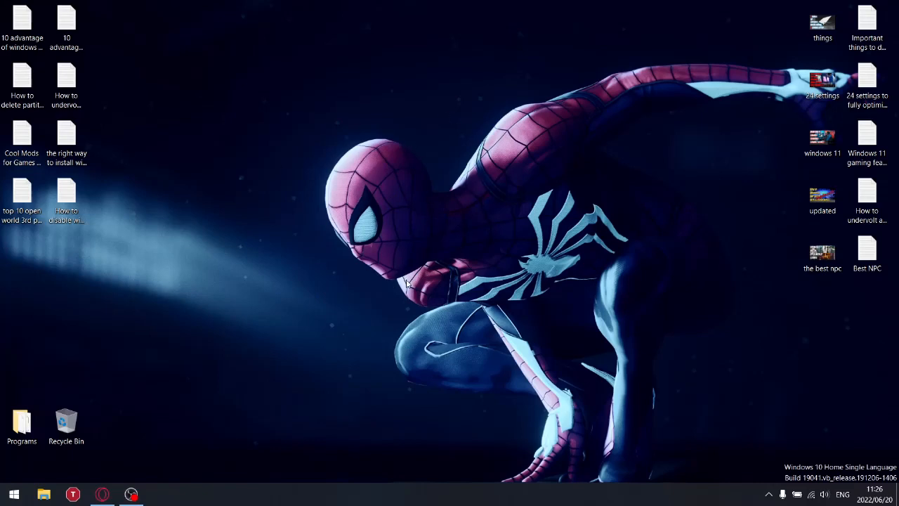
mouse_move(424, 104)
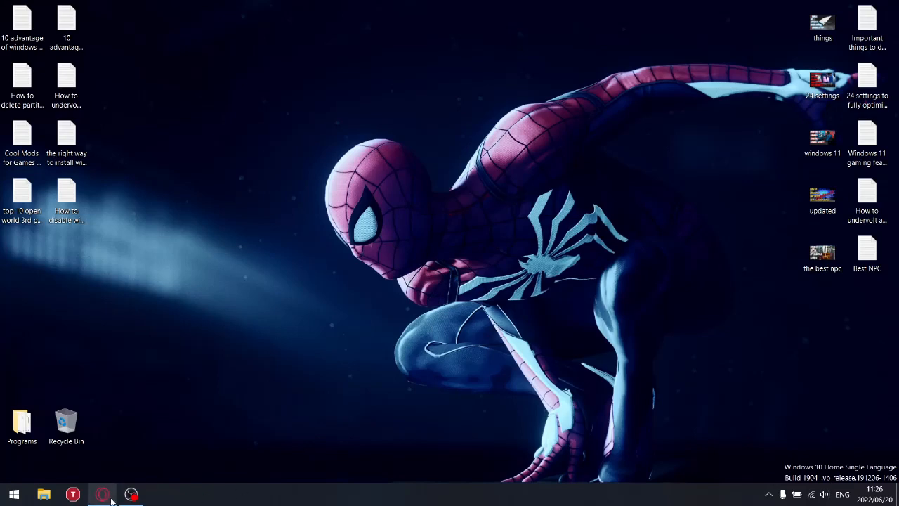
Restore the browser and switch to the MEGA tab showing the shared Power Plan folder.
left_click(101, 494)
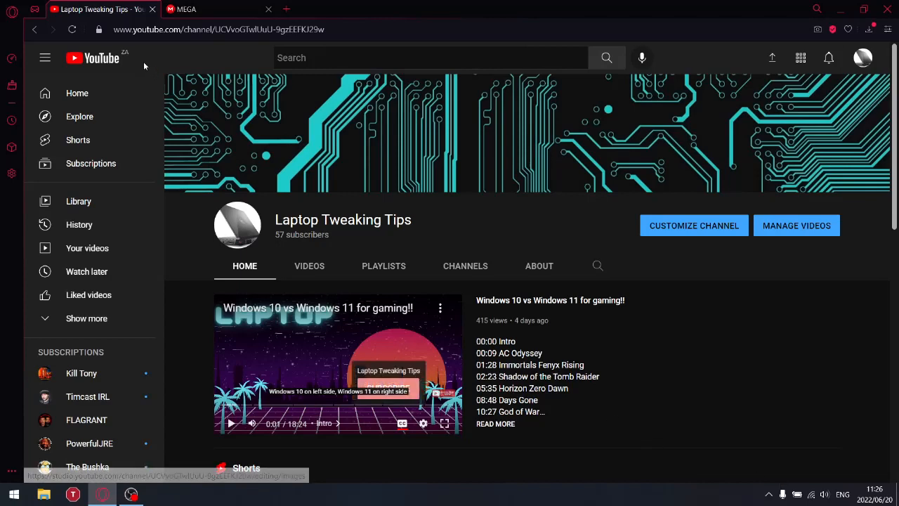
left_click(200, 8)
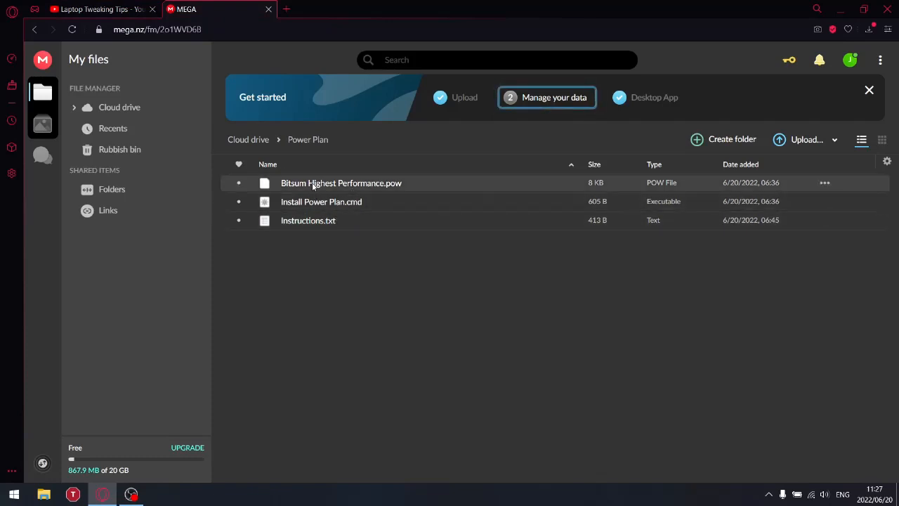
mouse_move(393, 186)
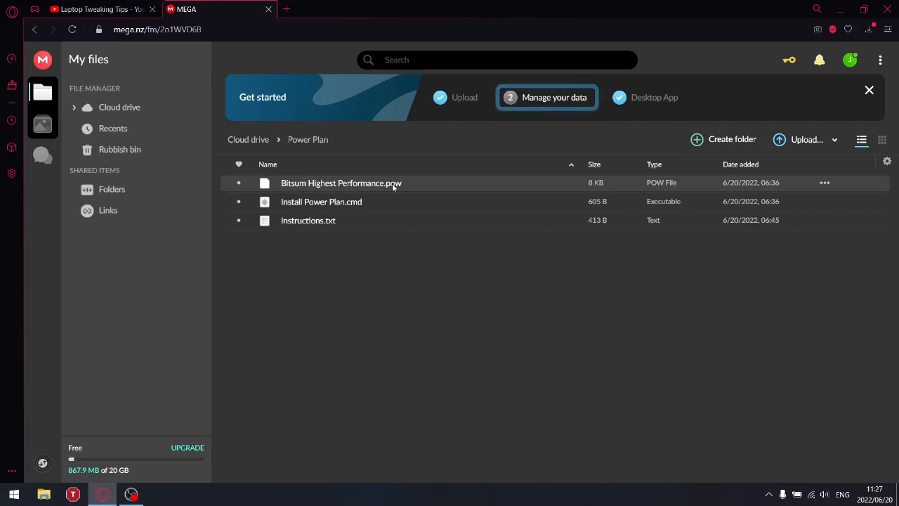
Download Bitsum Highest Performance.pow and Install Power Plan.cmd to Downloads and check the Instructions.txt options.
left_click(341, 182)
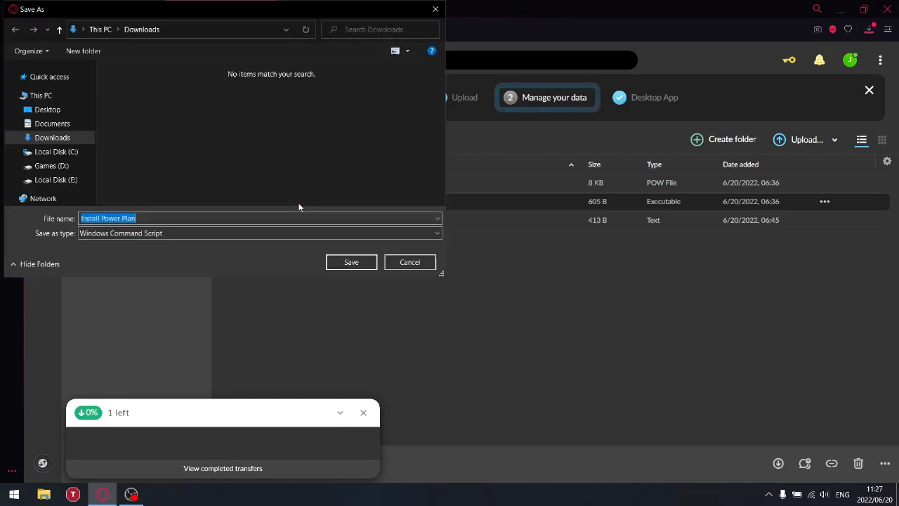
left_click(351, 263)
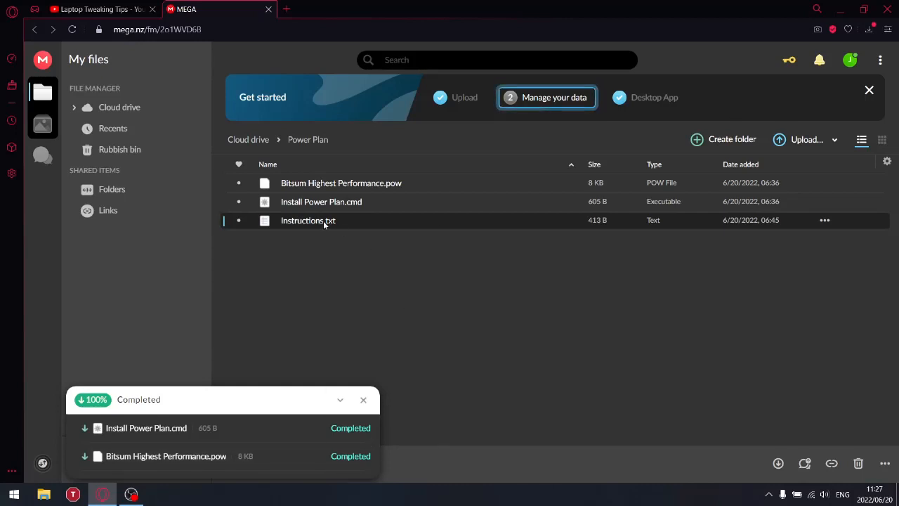
right_click(306, 219)
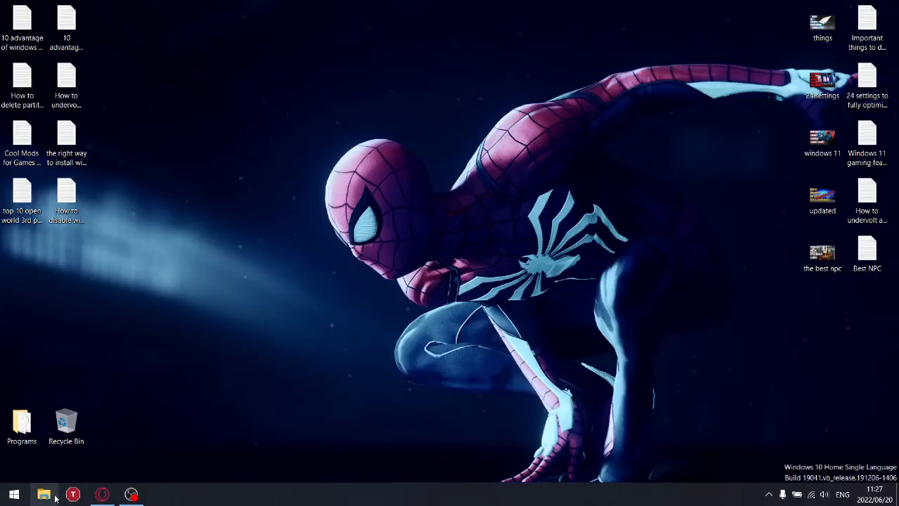
Move the three downloaded files from Downloads onto the desktop and arrange them near the top.
left_click(44, 493)
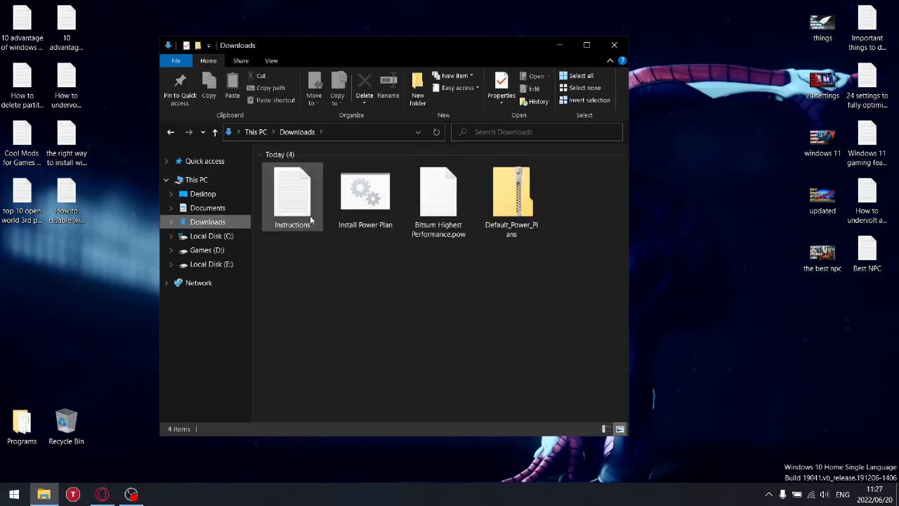
left_click(469, 271)
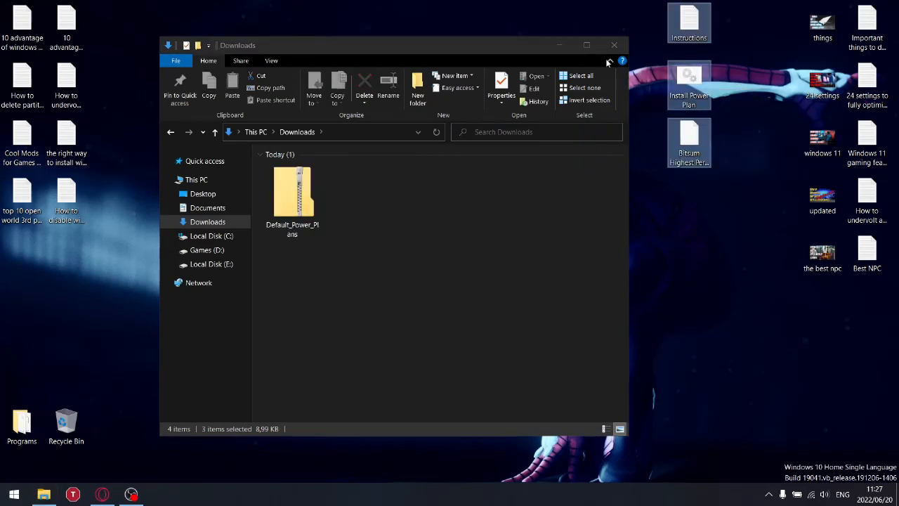
left_click(614, 45)
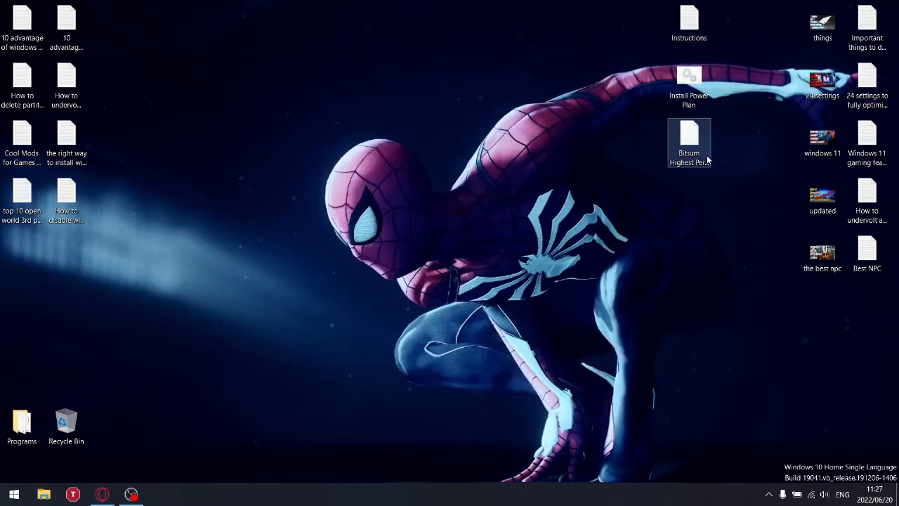
left_click_drag(688, 141, 511, 35)
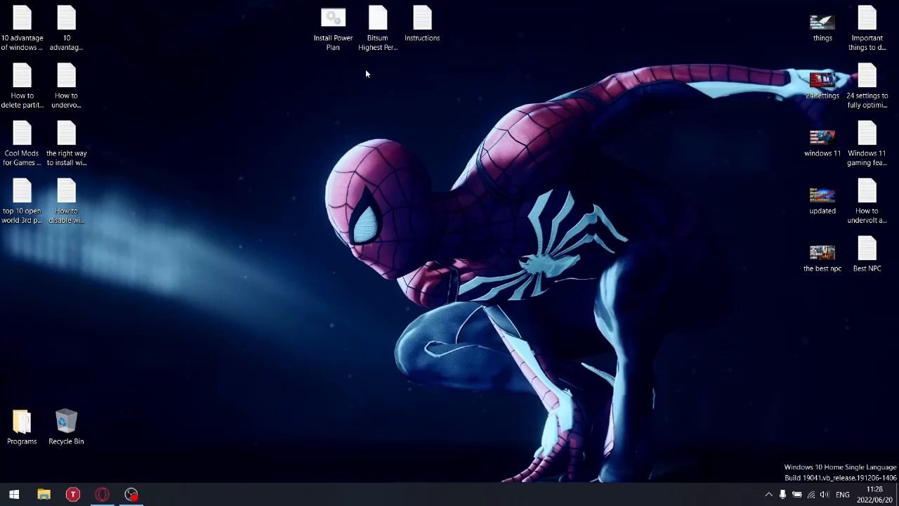
Open the Install Power Plan script from the desktop to read its powercfg import path.
left_click(331, 21)
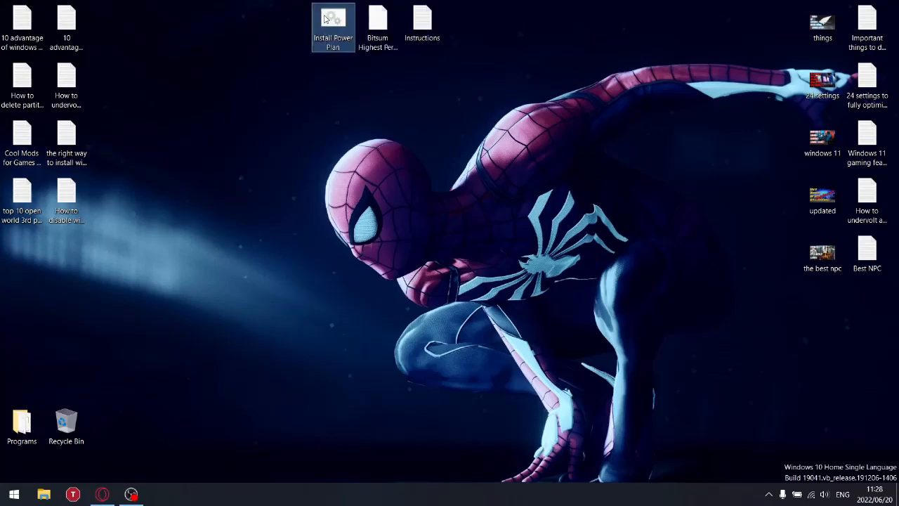
double_click(330, 17)
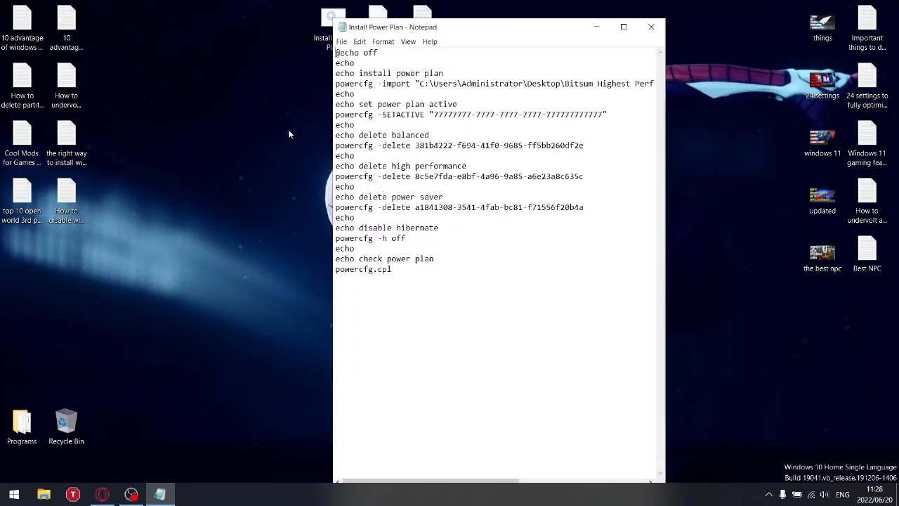
mouse_move(666, 132)
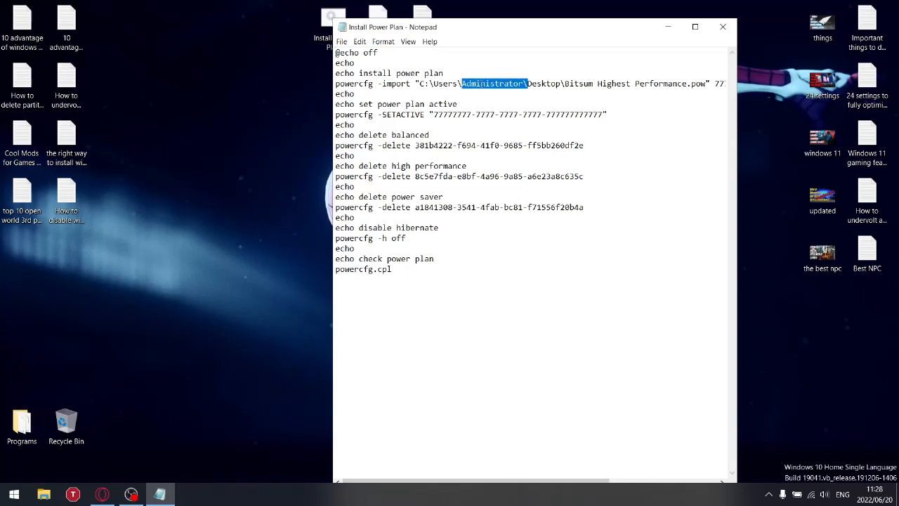
mouse_move(640, 244)
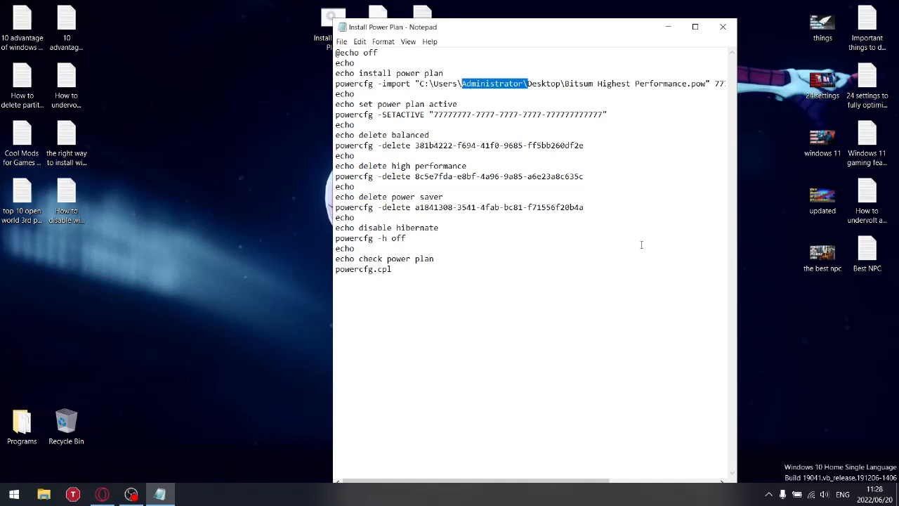
Browse This PC > Local Disk (C:) > Users to find the account's profile folder name.
left_click(44, 494)
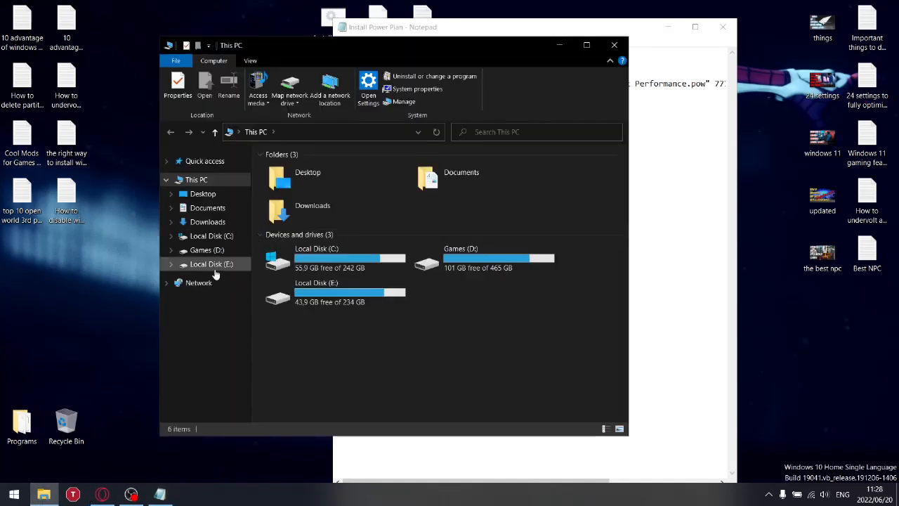
double_click(316, 259)
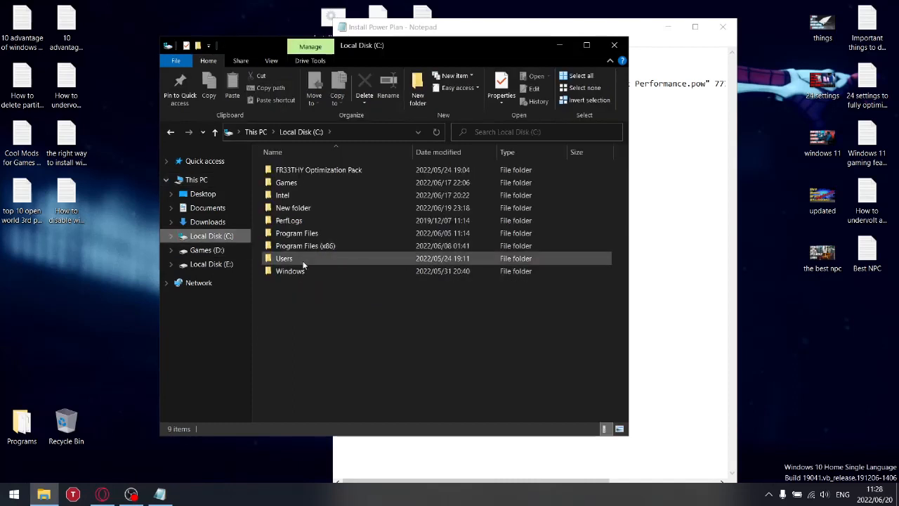
double_click(283, 259)
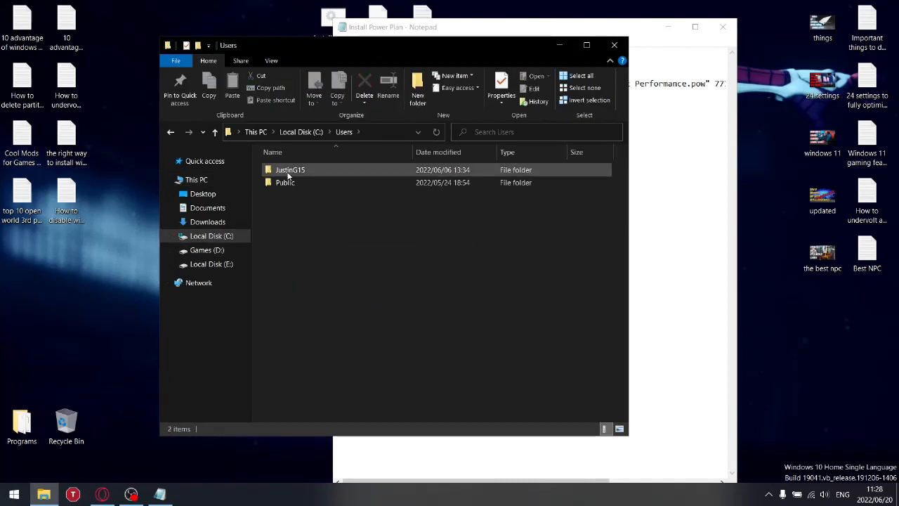
mouse_move(289, 171)
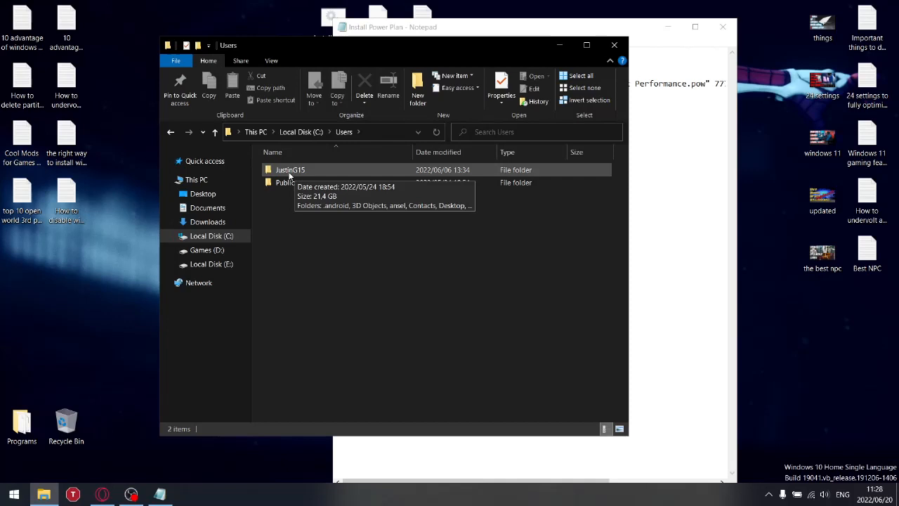
mouse_move(596, 45)
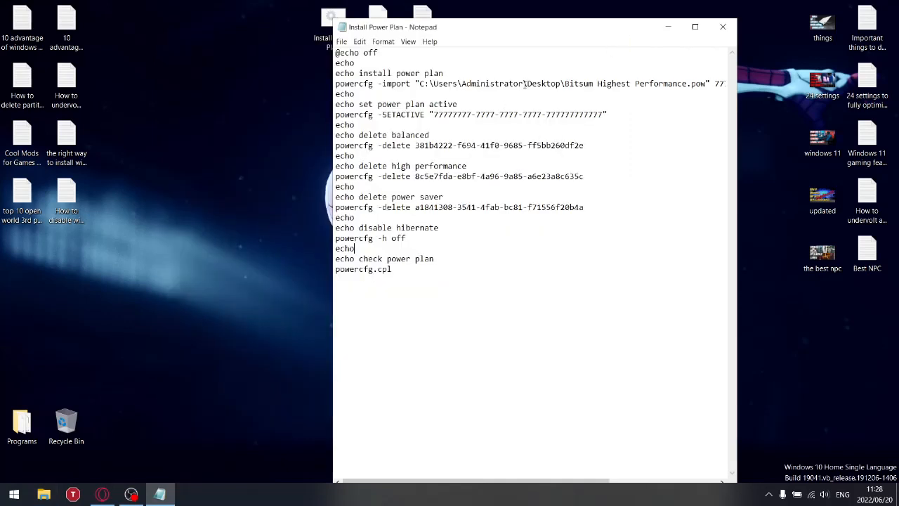
Replace Administrator in the import path with 'Justin', save the script and close Notepad.
double_click(494, 84)
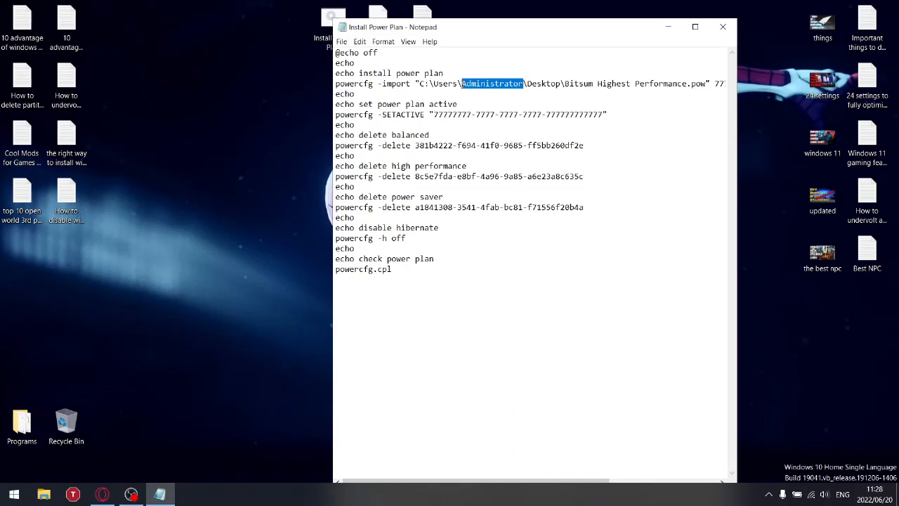
type("J")
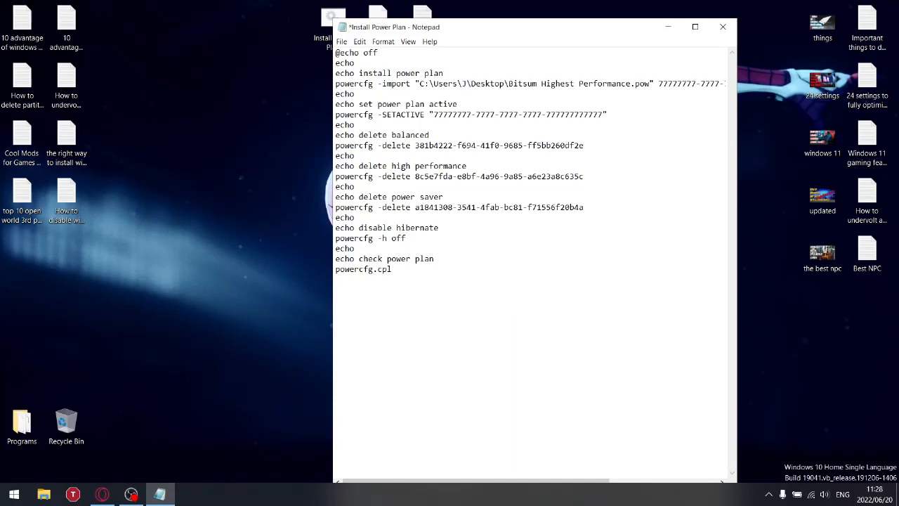
type("ustinG15")
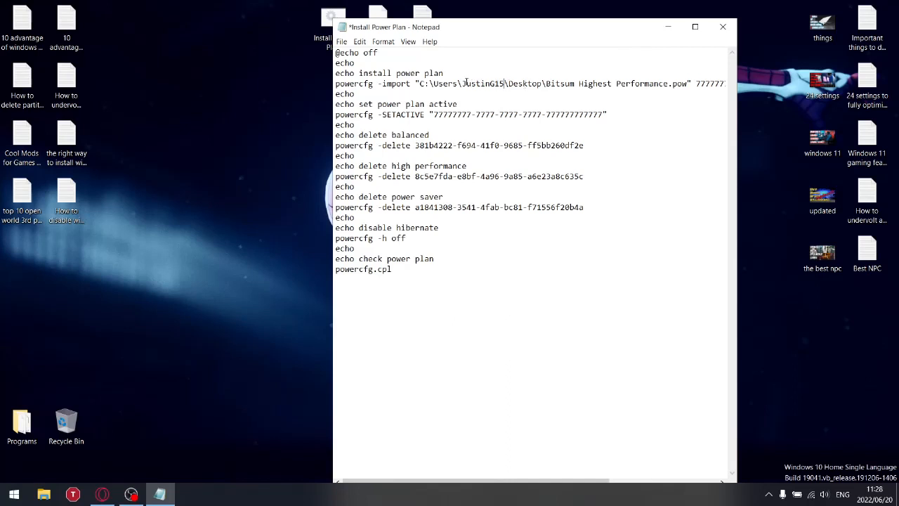
left_click(342, 42)
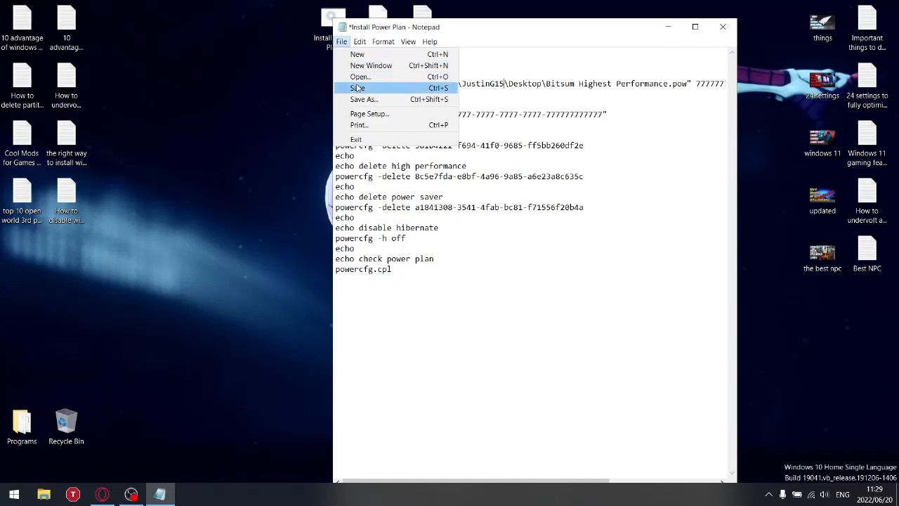
left_click(357, 87)
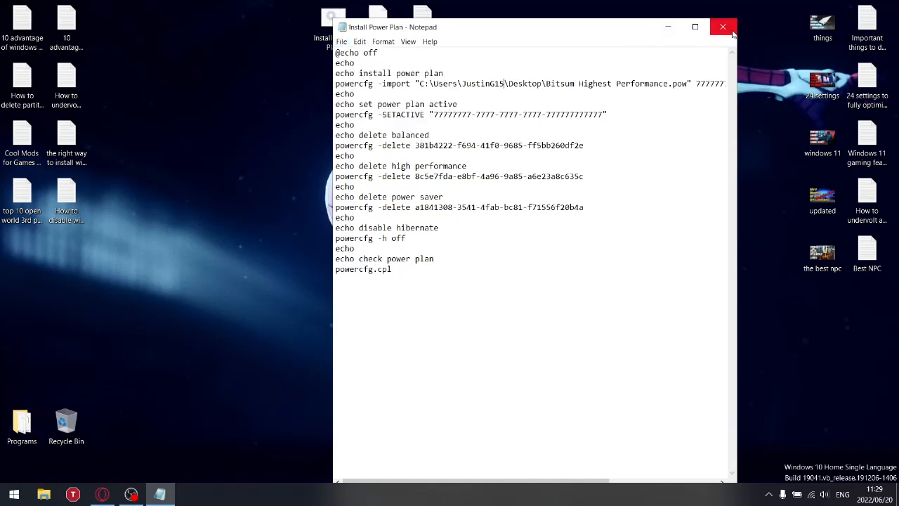
left_click(722, 25)
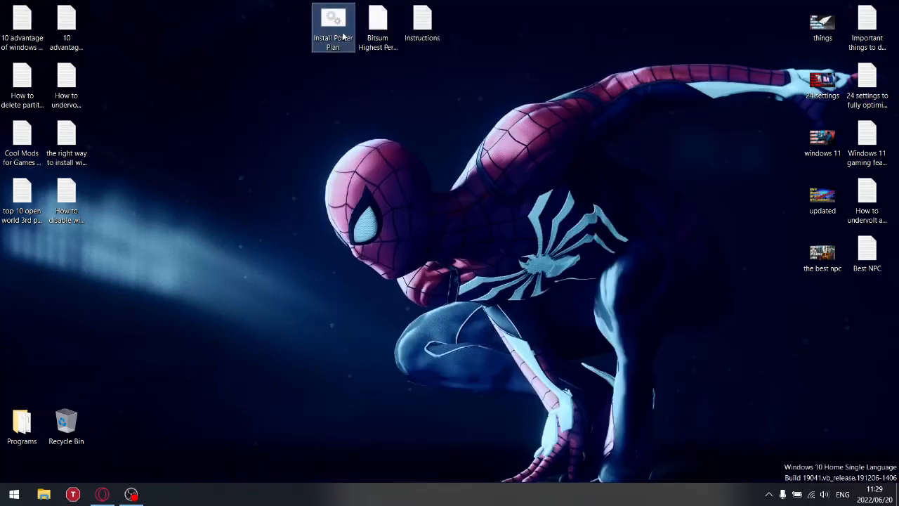
Run Install Power Plan as administrator and open the Bitsum Highest Performance plan's settings.
right_click(328, 21)
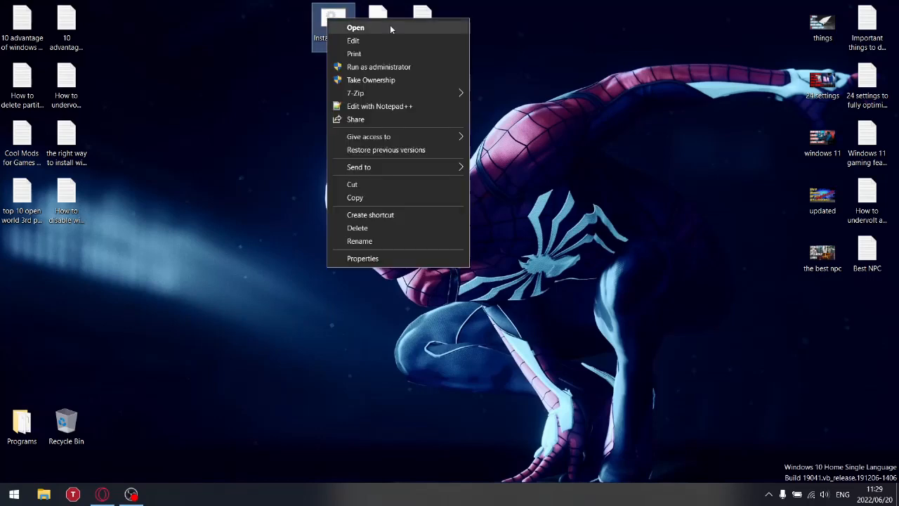
left_click(355, 28)
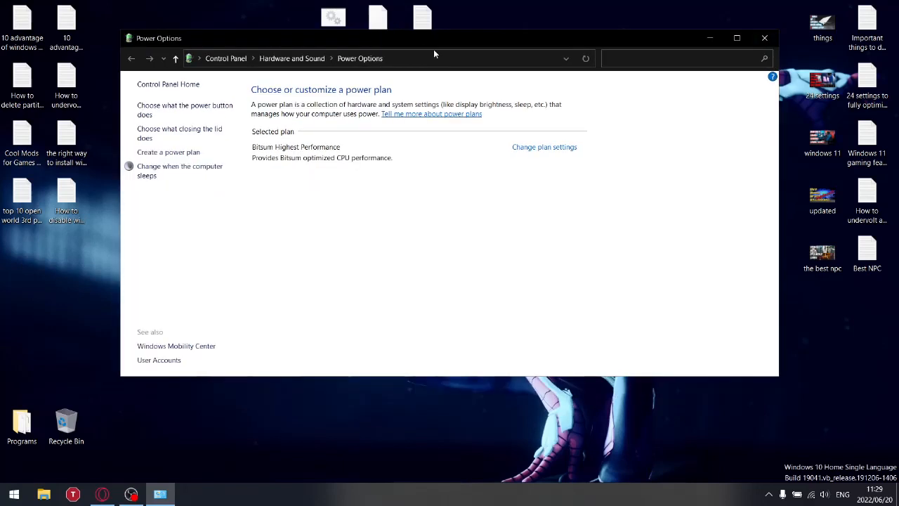
mouse_move(311, 153)
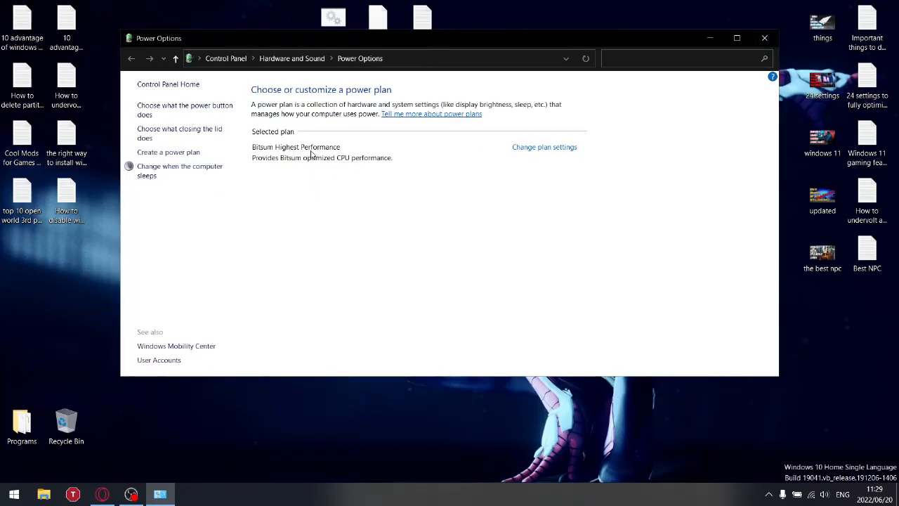
mouse_move(331, 152)
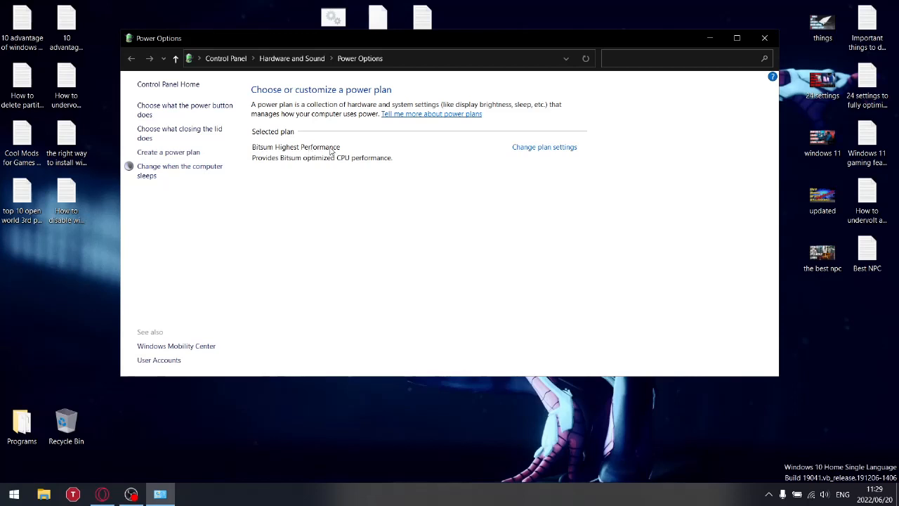
mouse_move(411, 160)
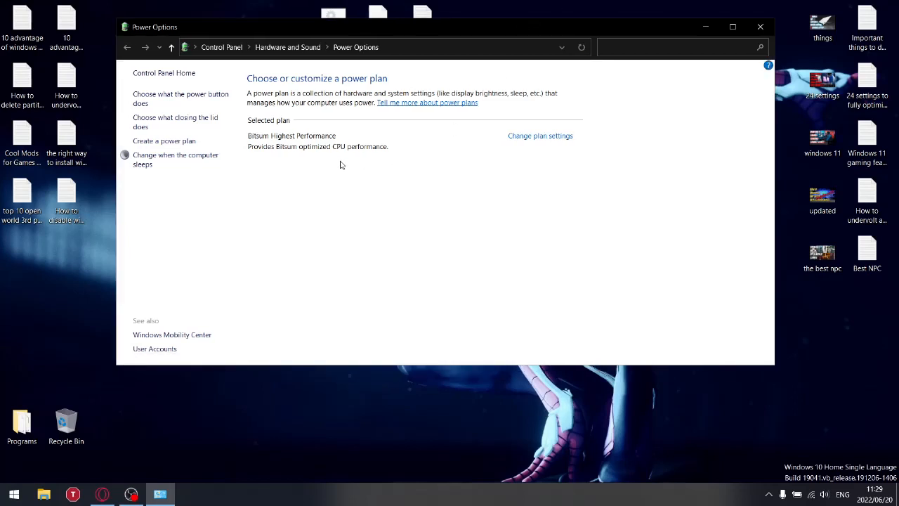
mouse_move(284, 146)
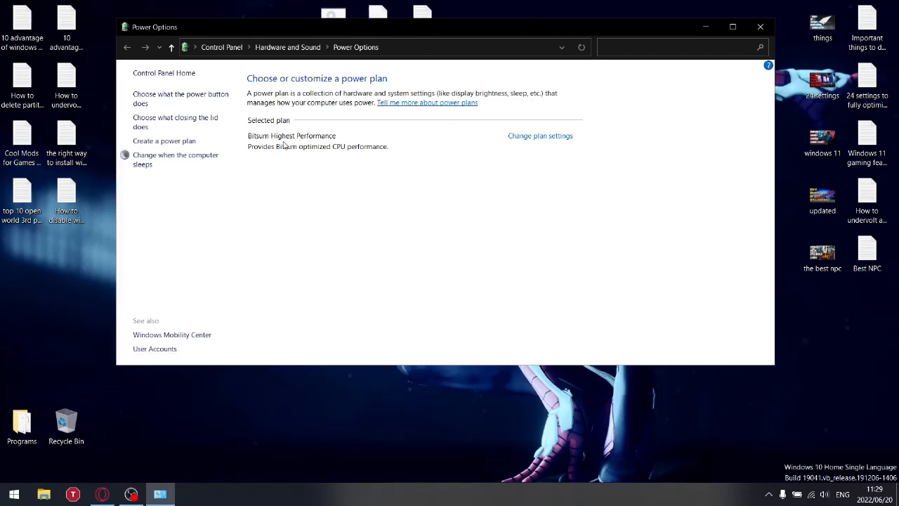
mouse_move(542, 139)
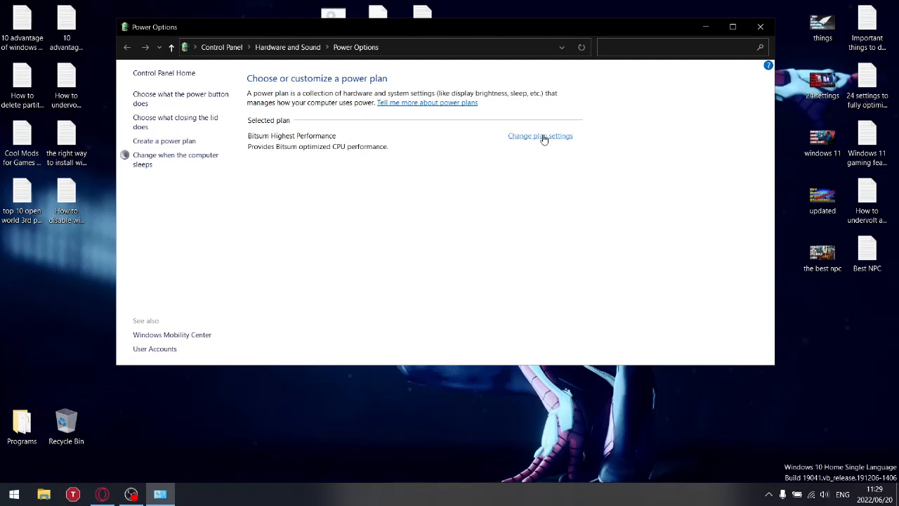
left_click(539, 135)
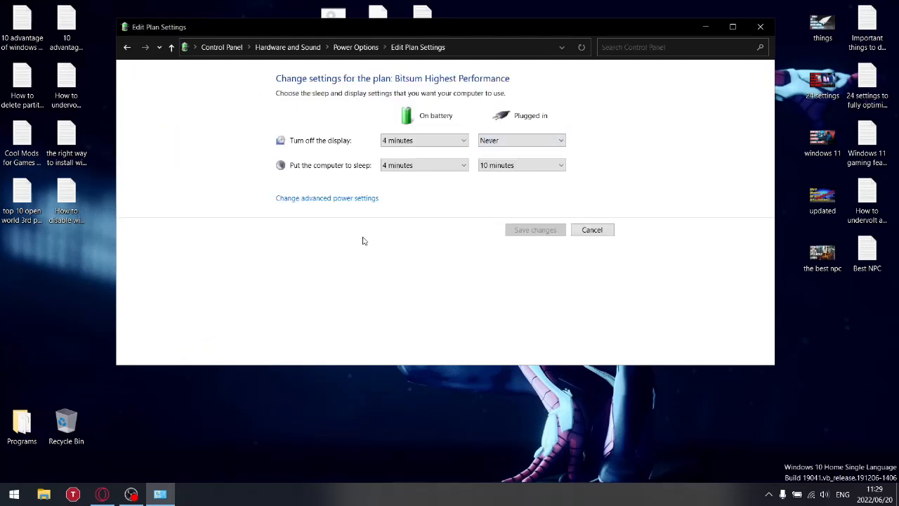
mouse_move(389, 180)
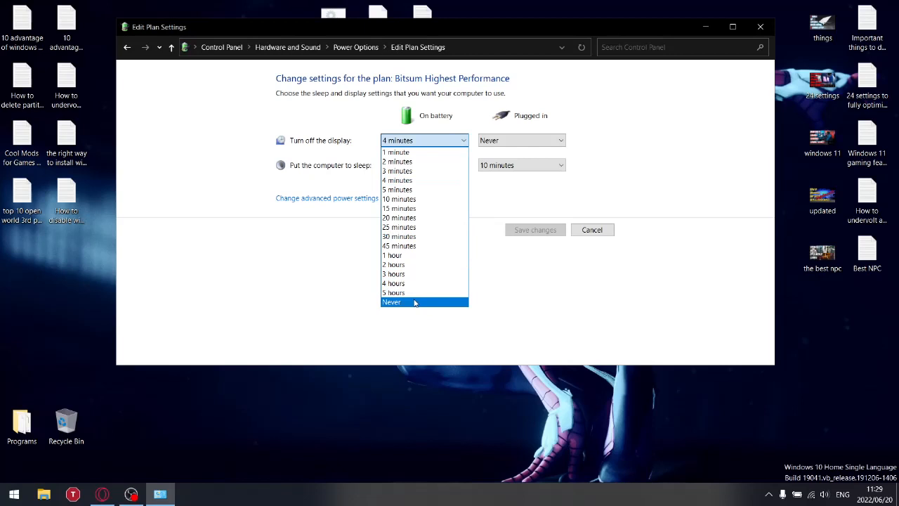
Set Turn off the display to Never on battery and reopen the Bitsum plan settings.
left_click(390, 302)
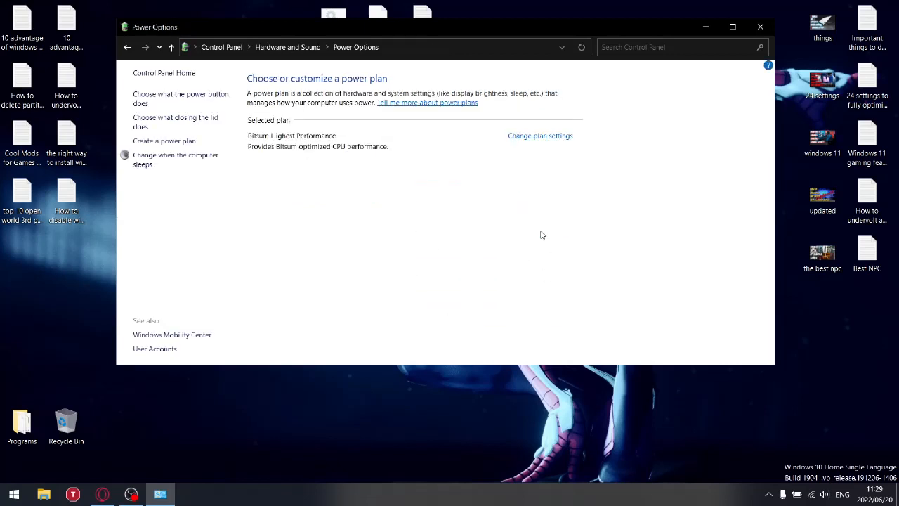
left_click(540, 135)
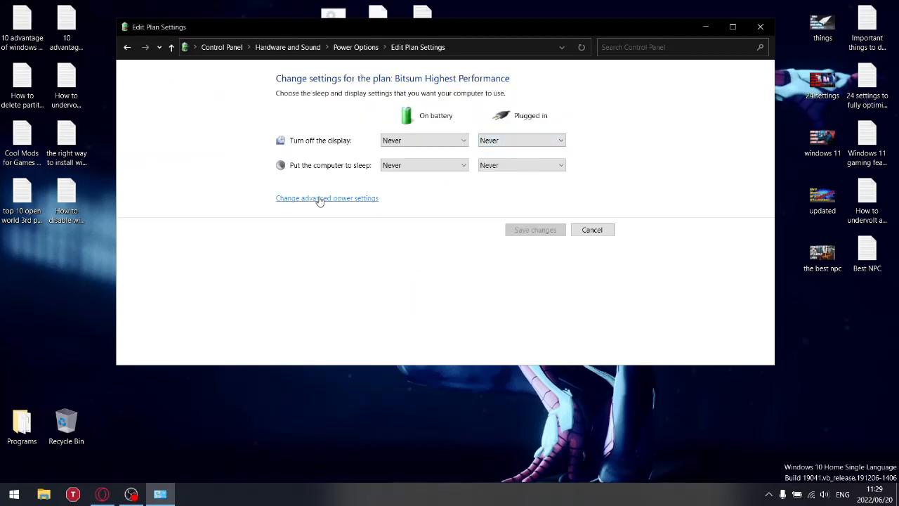
In advanced settings, pause the slide show when plugged in and set Wireless Adapter to Maximum Performance on battery.
left_click(325, 196)
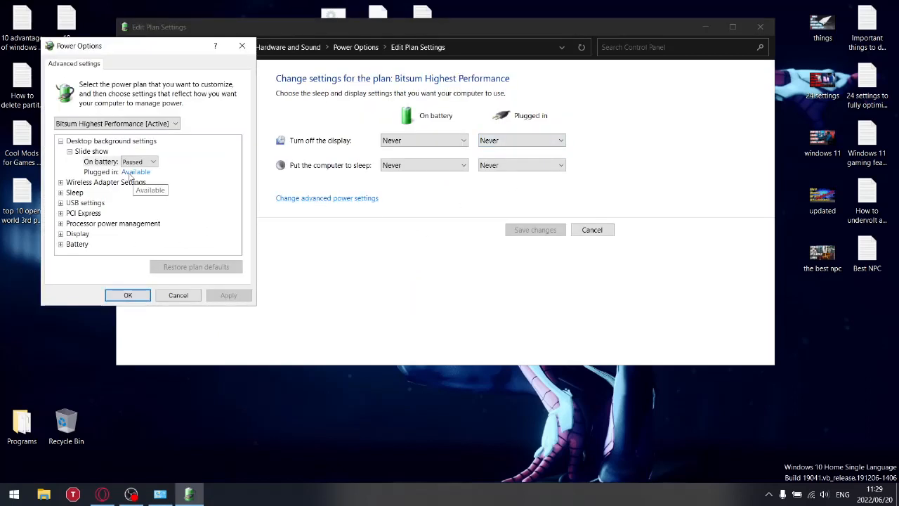
left_click(135, 171)
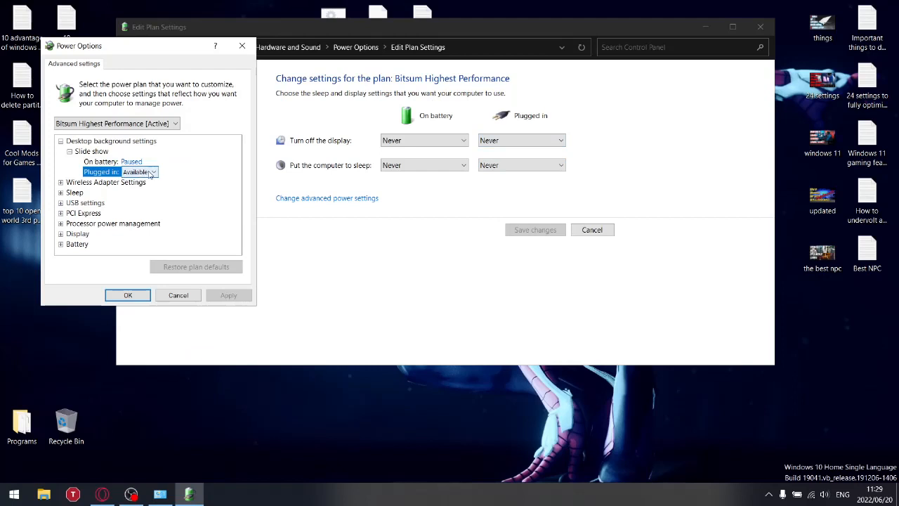
left_click(152, 171)
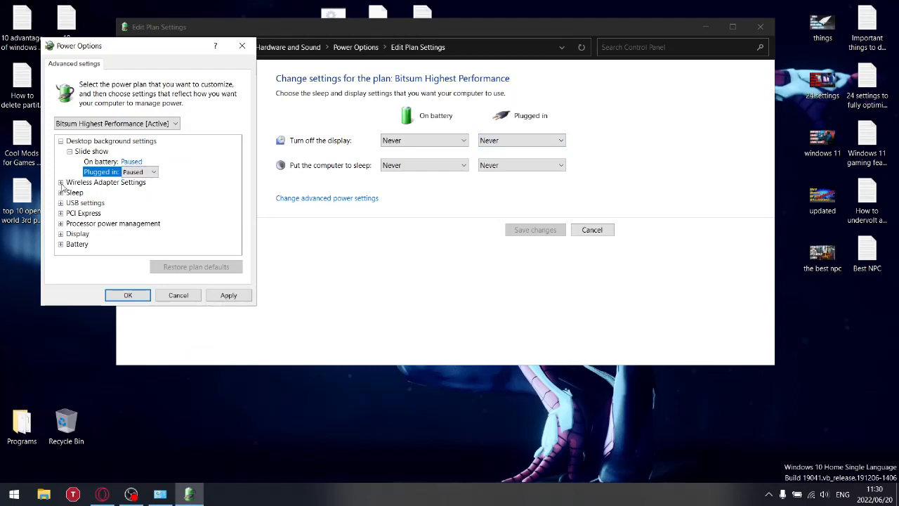
left_click(62, 182)
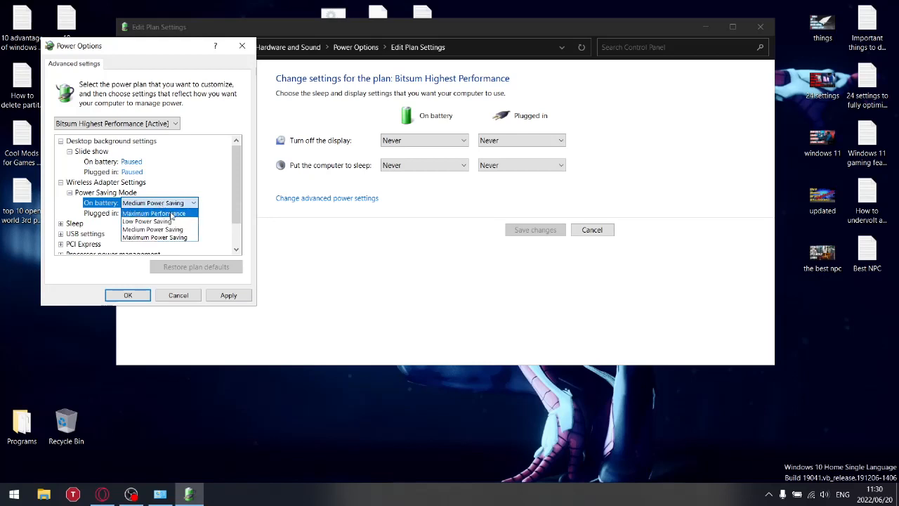
left_click(154, 213)
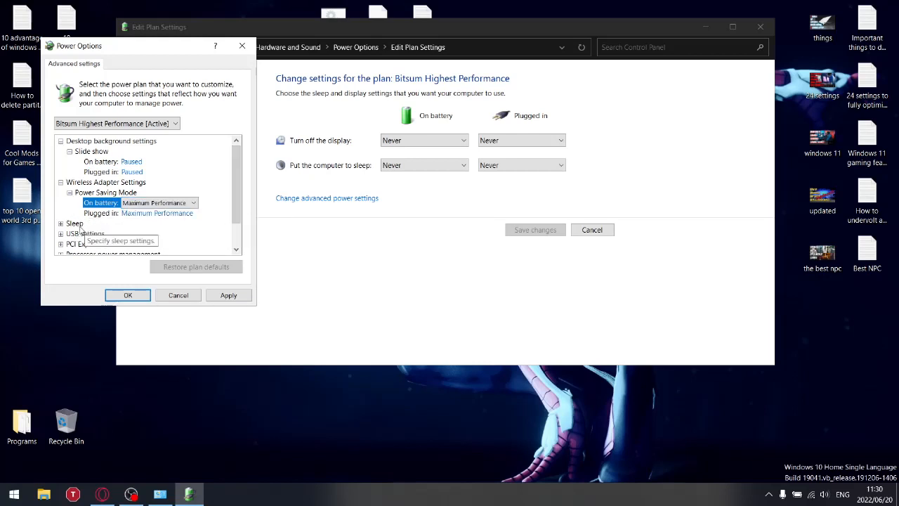
Check Sleep after stays Never and set USB selective suspend to Disabled on battery.
left_click(62, 223)
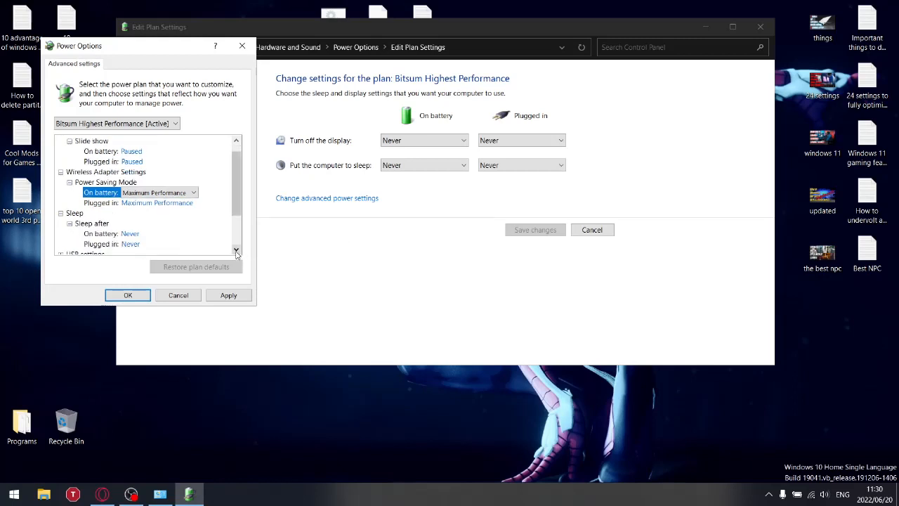
scroll("down", 3)
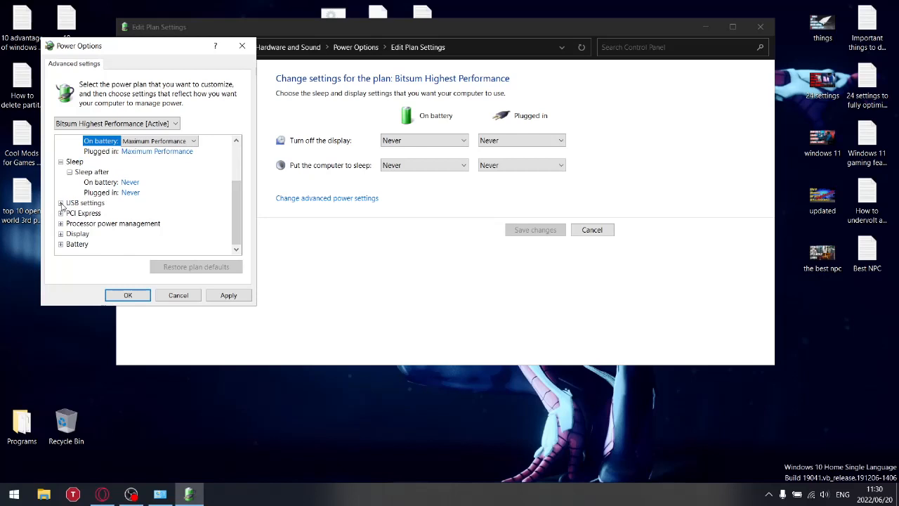
left_click(62, 202)
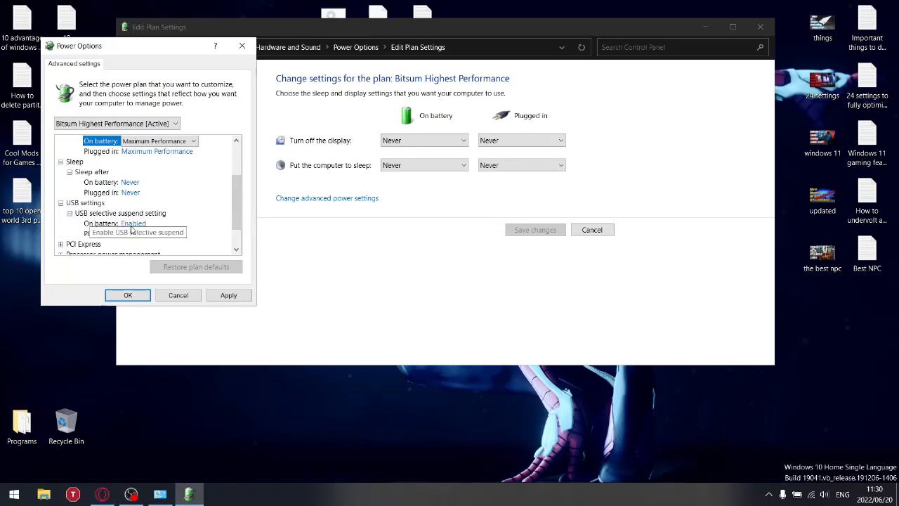
left_click(133, 222)
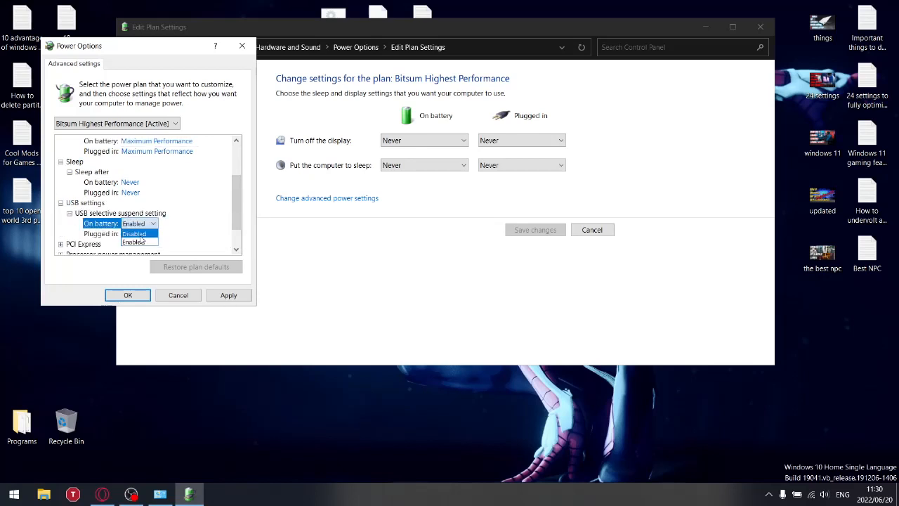
left_click(133, 234)
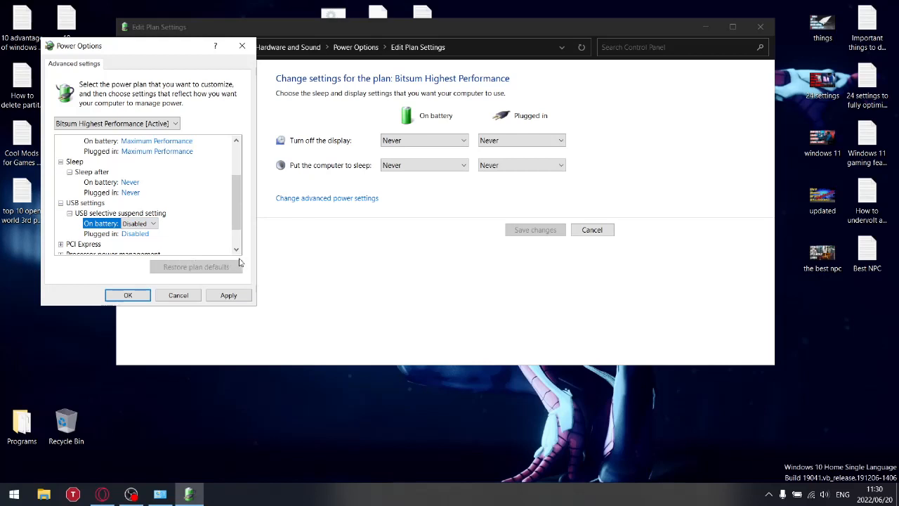
Confirm PCI Express Link State Power Management is Off for both power sources.
scroll("down", 3)
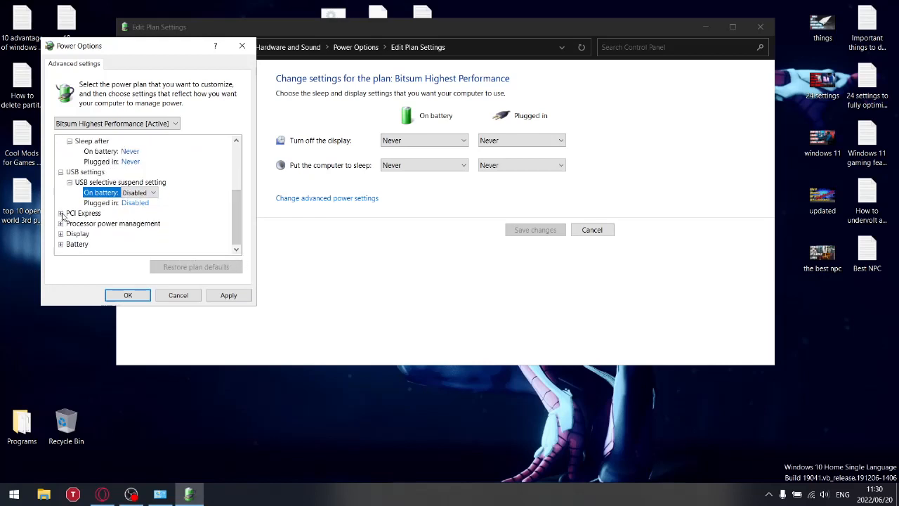
left_click(62, 214)
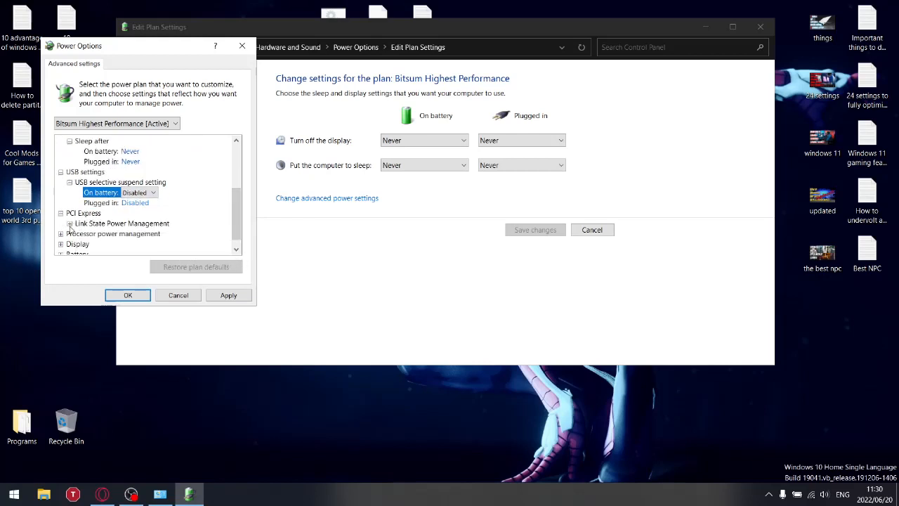
left_click(70, 223)
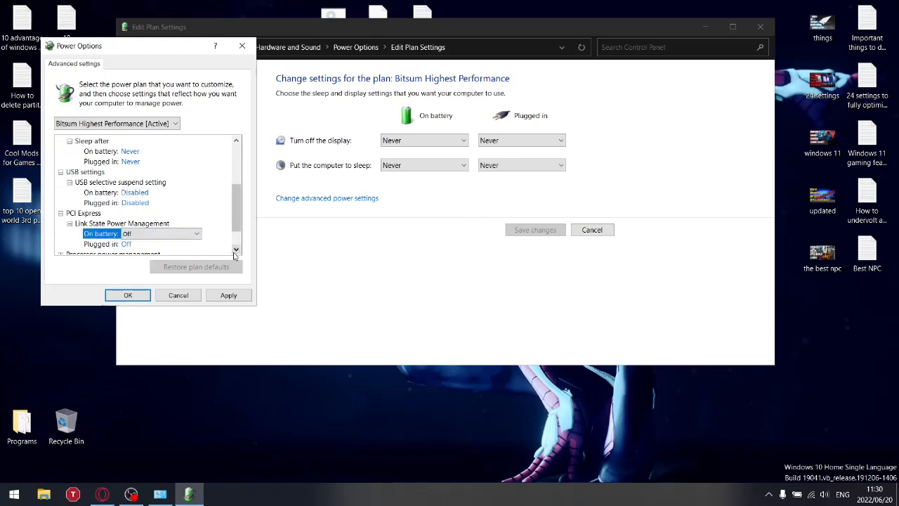
scroll("down", 3)
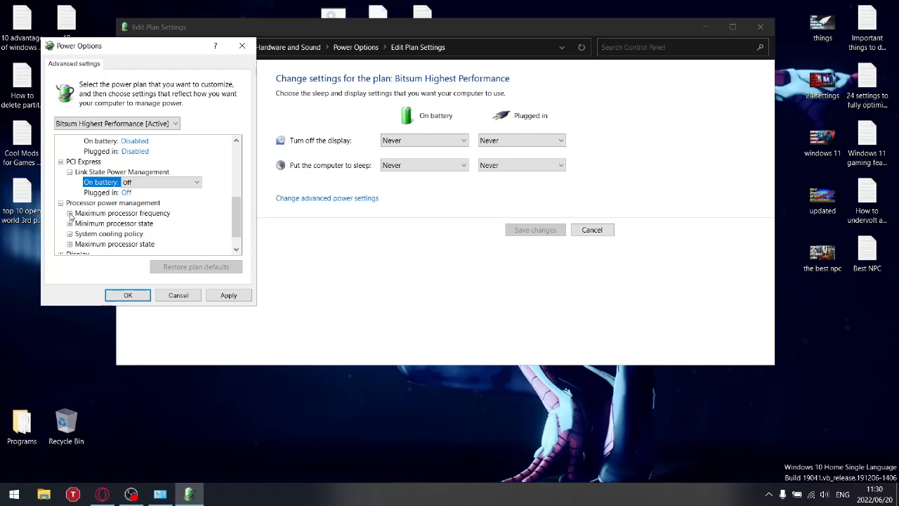
Set the on-battery maximum processor frequency to 4100 MHz.
left_click(69, 214)
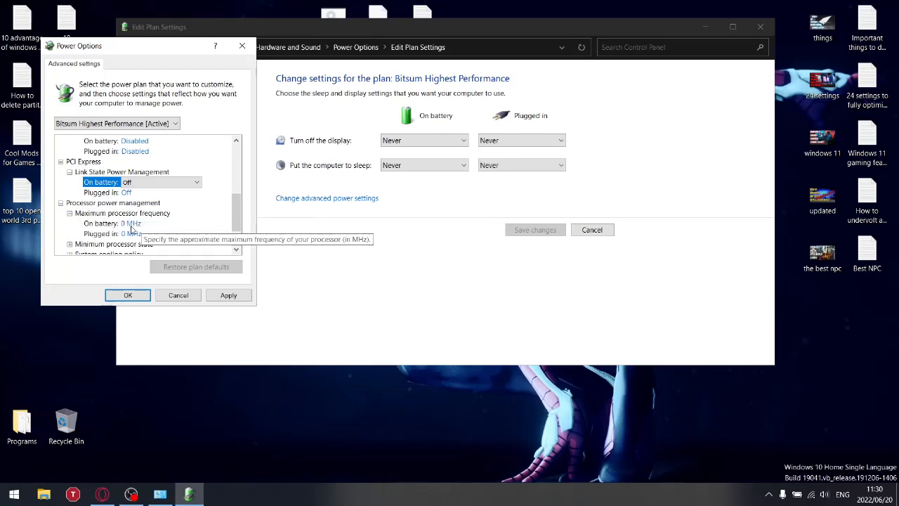
left_click(129, 223)
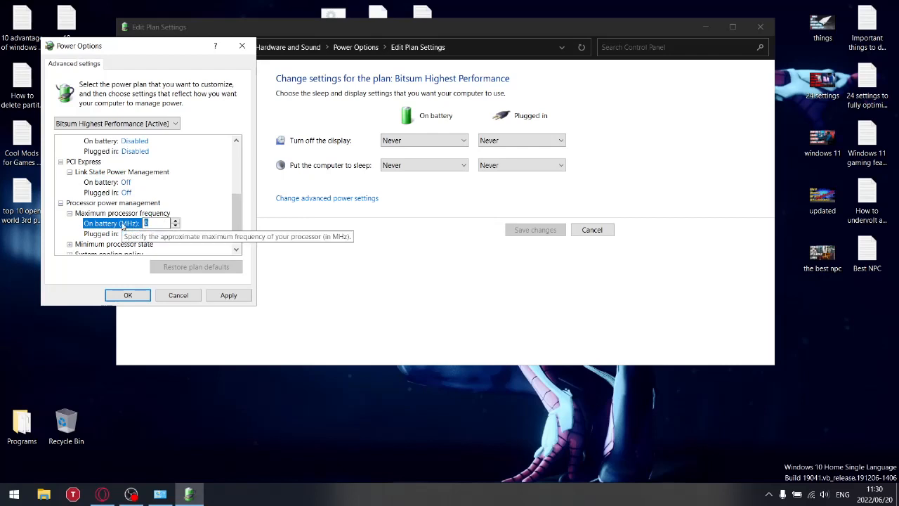
type("4100")
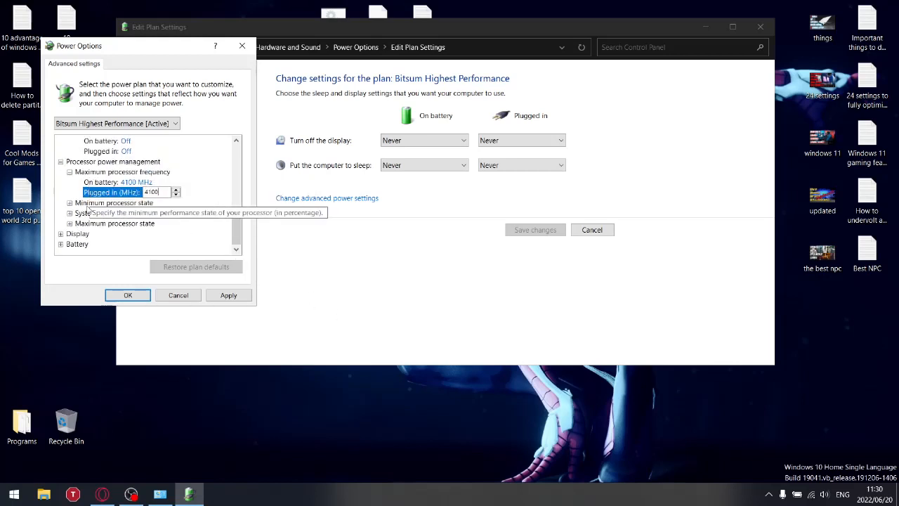
Commit the 4100 MHz plugged-in maximum frequency and move down to the processor state and display settings.
left_click(69, 202)
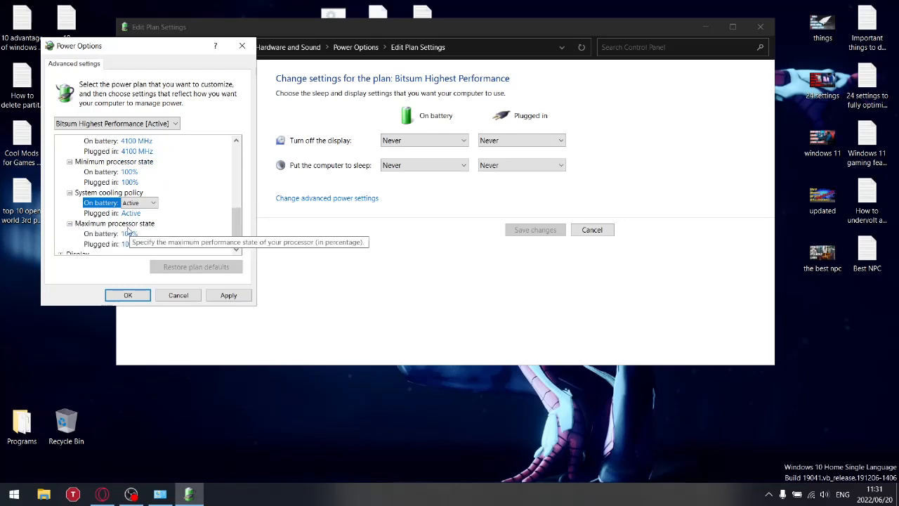
mouse_move(166, 249)
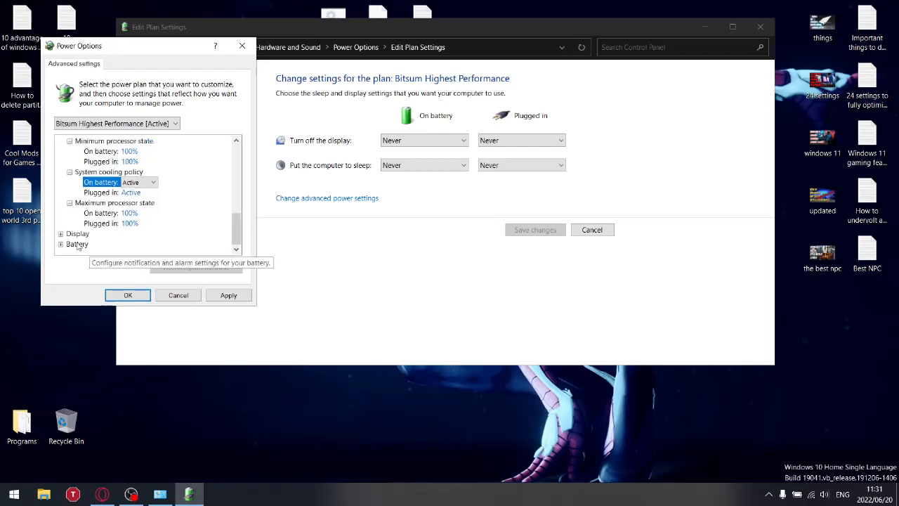
scroll("down", 3)
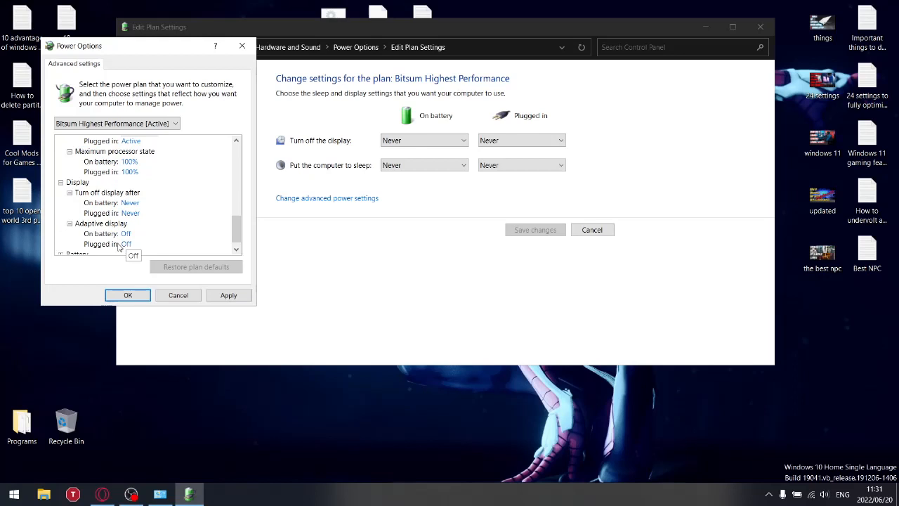
mouse_move(200, 280)
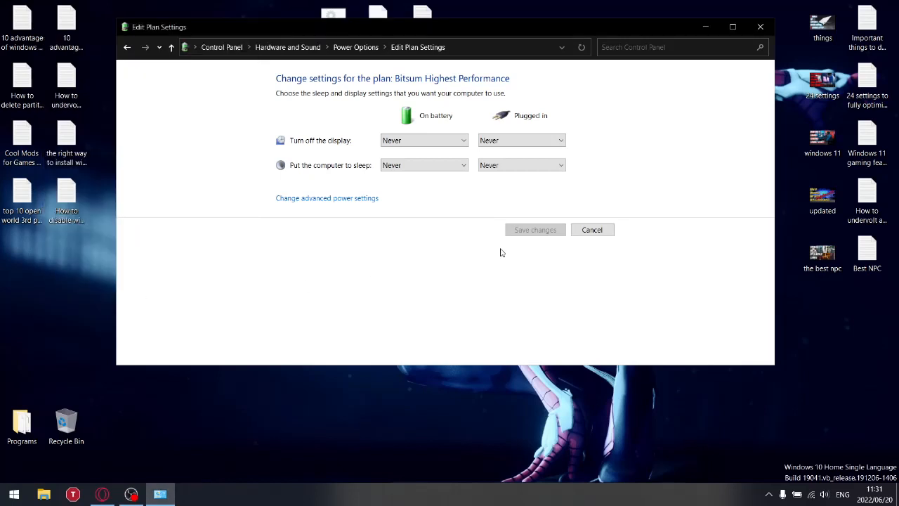
mouse_move(759, 25)
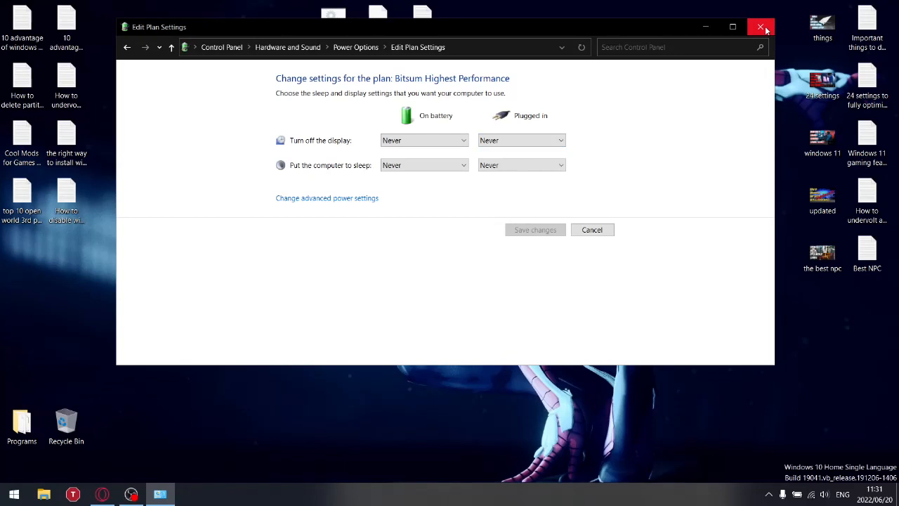
mouse_move(514, 27)
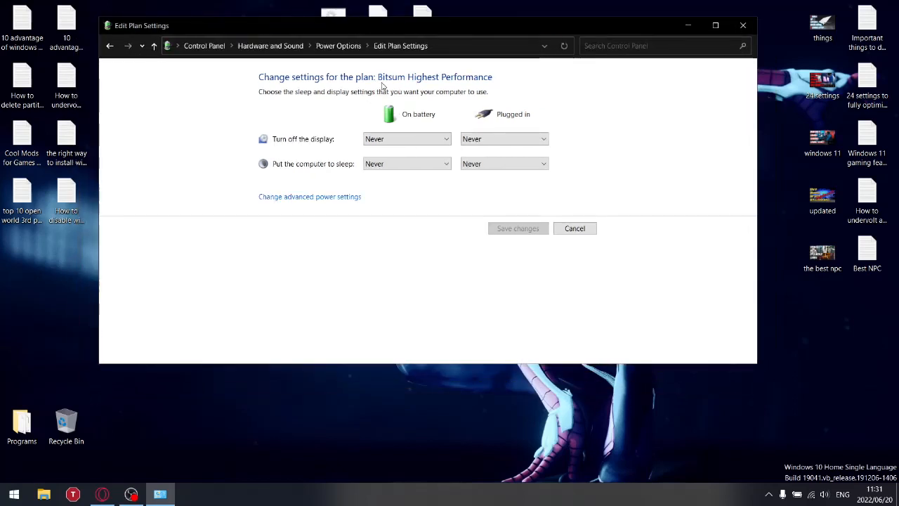
mouse_move(350, 306)
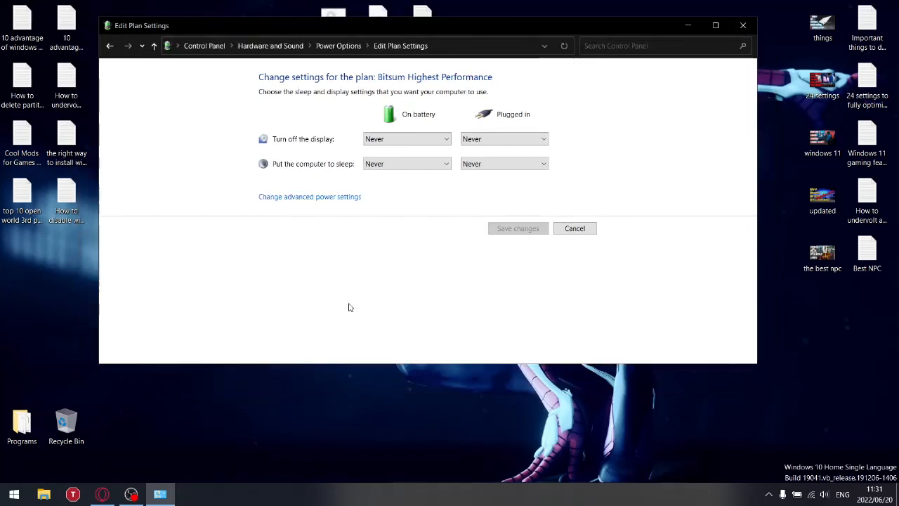
mouse_move(321, 305)
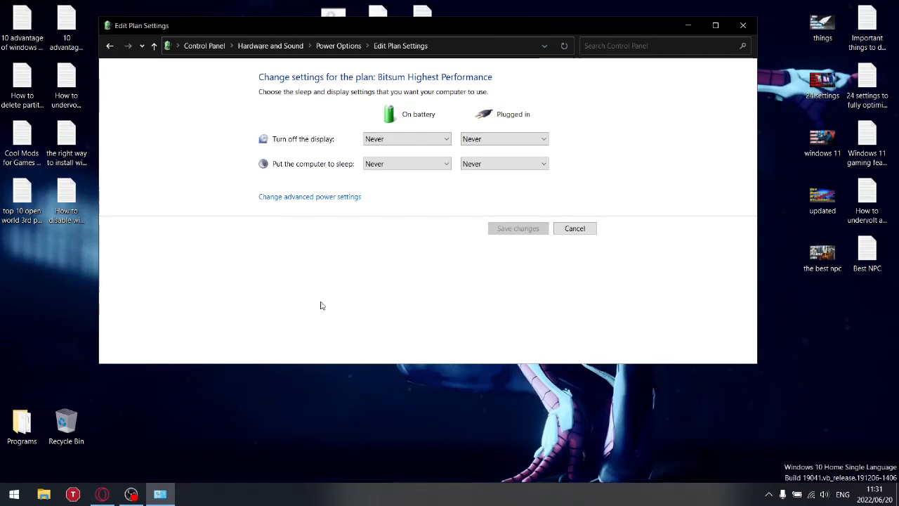